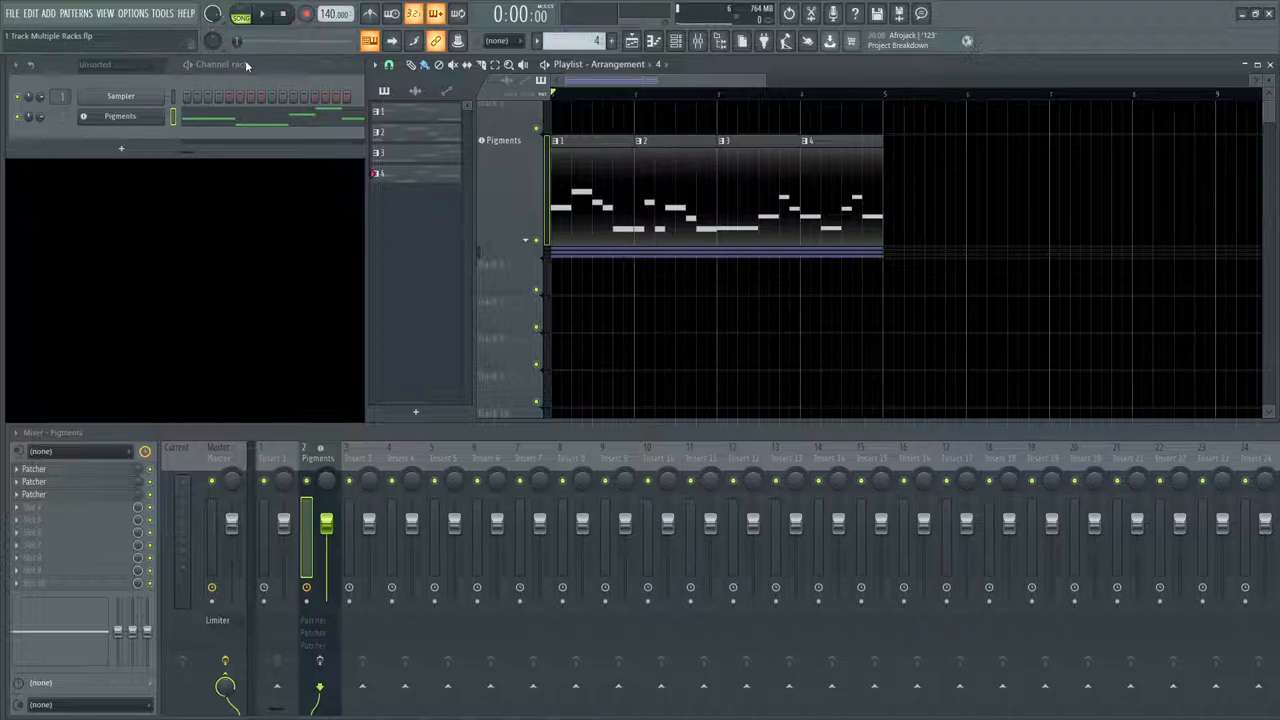
Step: Preview the Pigments synth interface, then play, stop and restart the song
double_click(120, 115)
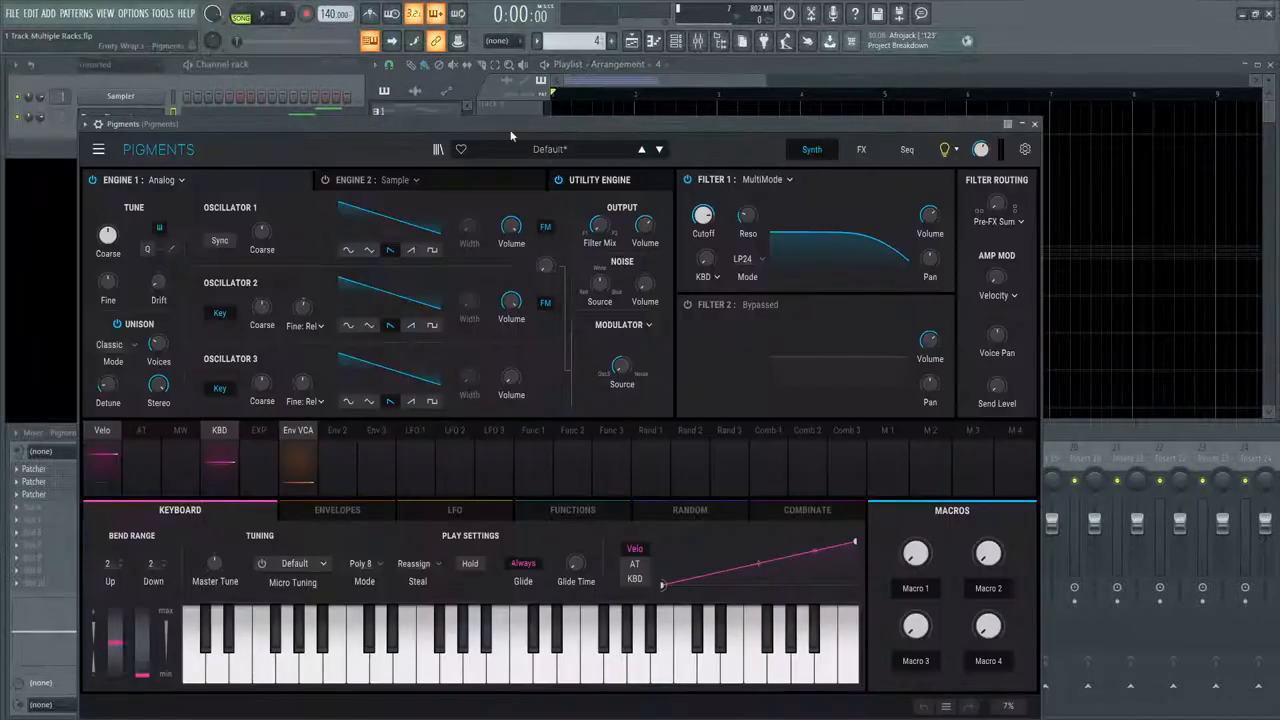
left_click(1034, 123)
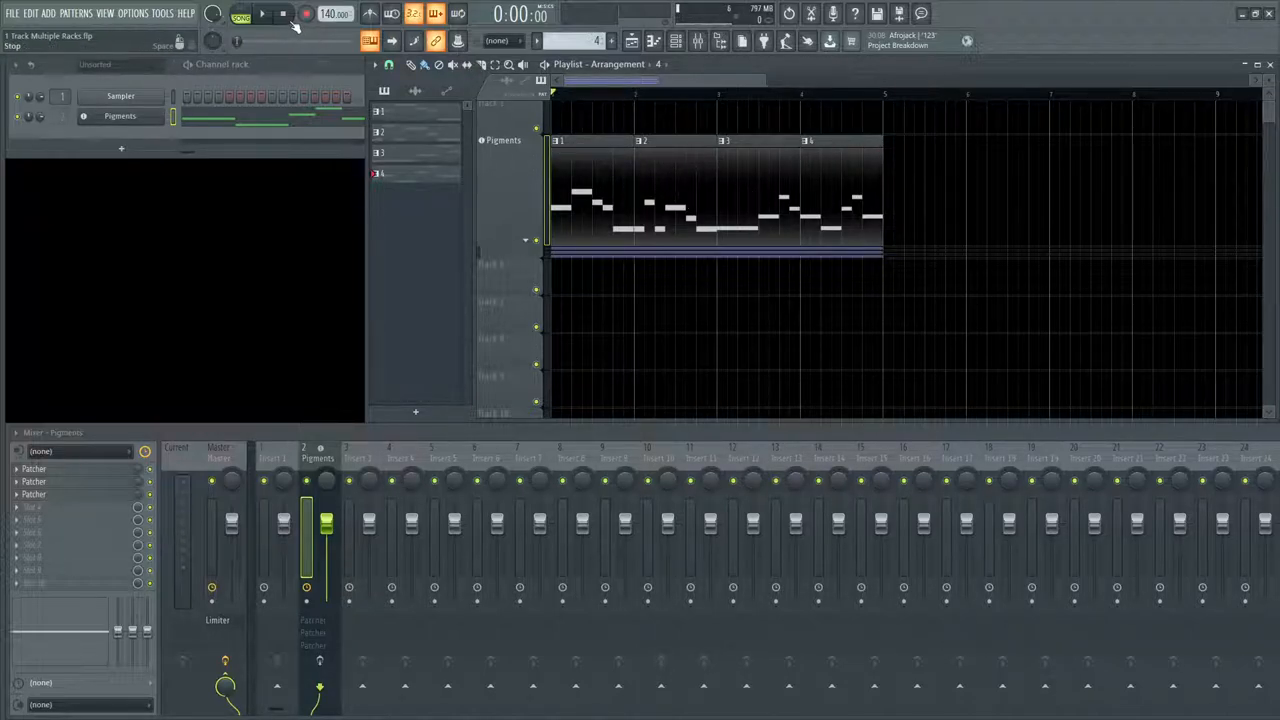
left_click(262, 13)
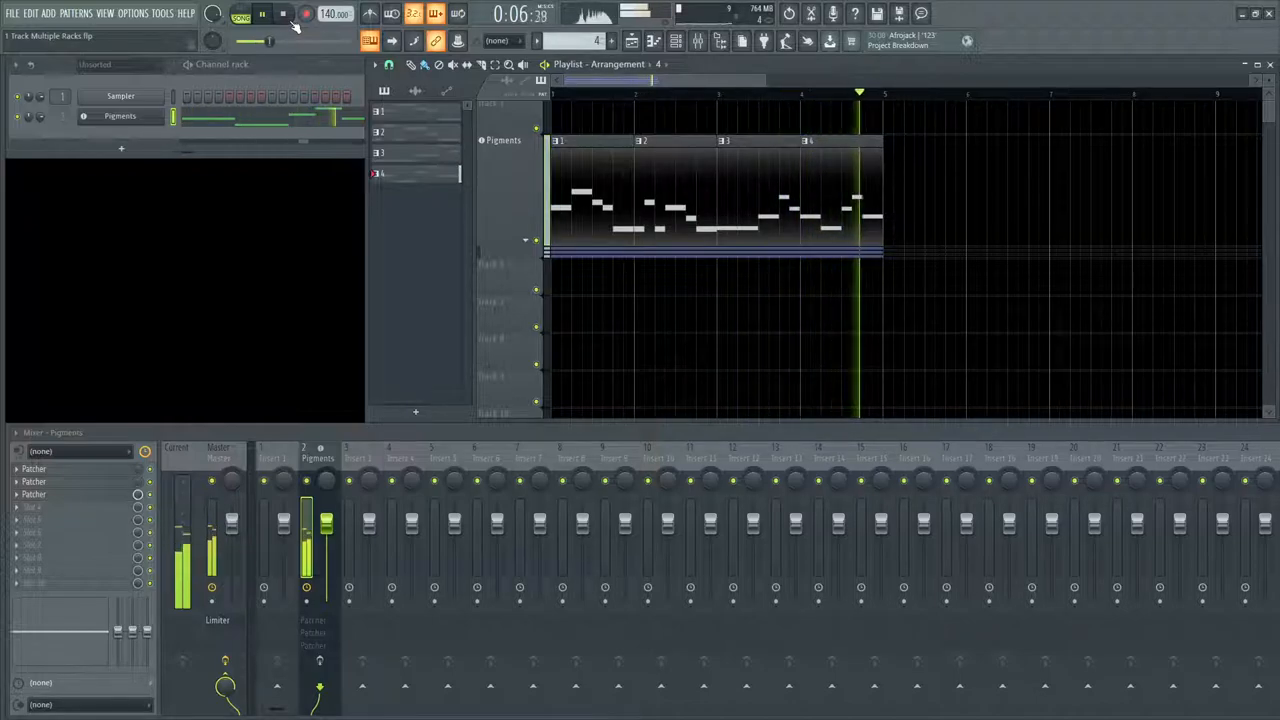
left_click(283, 13)
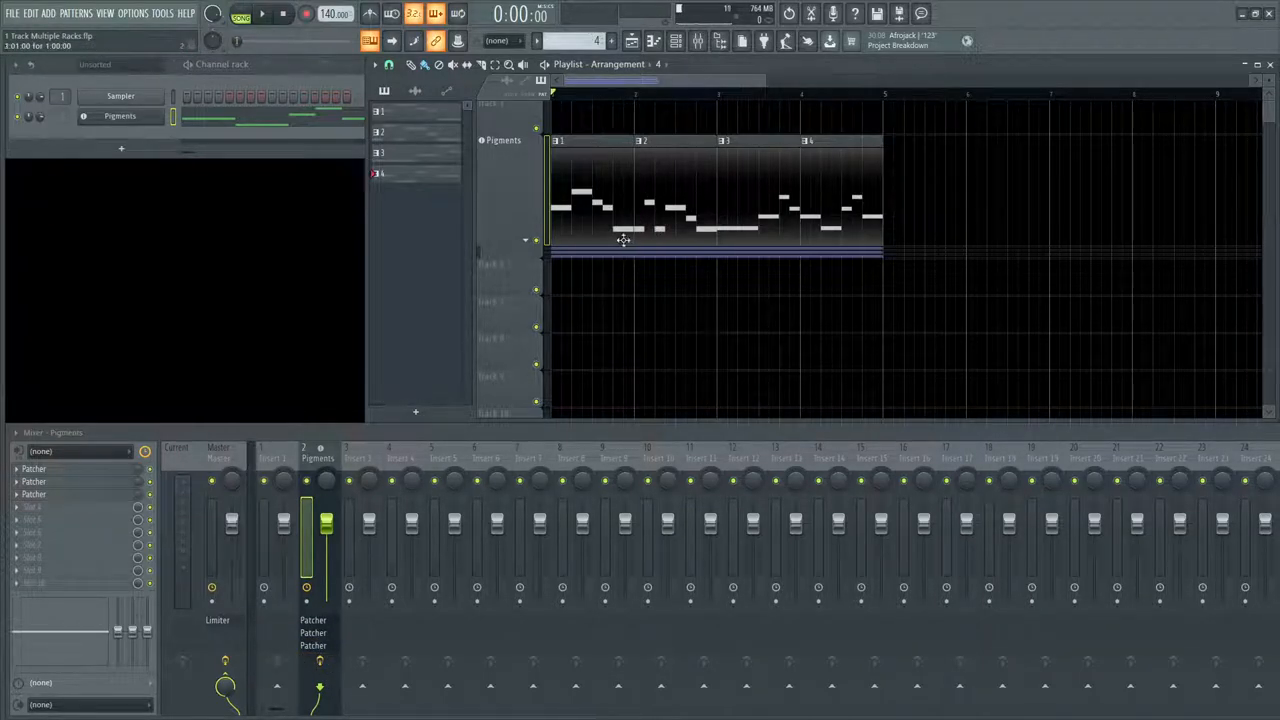
left_click(261, 13)
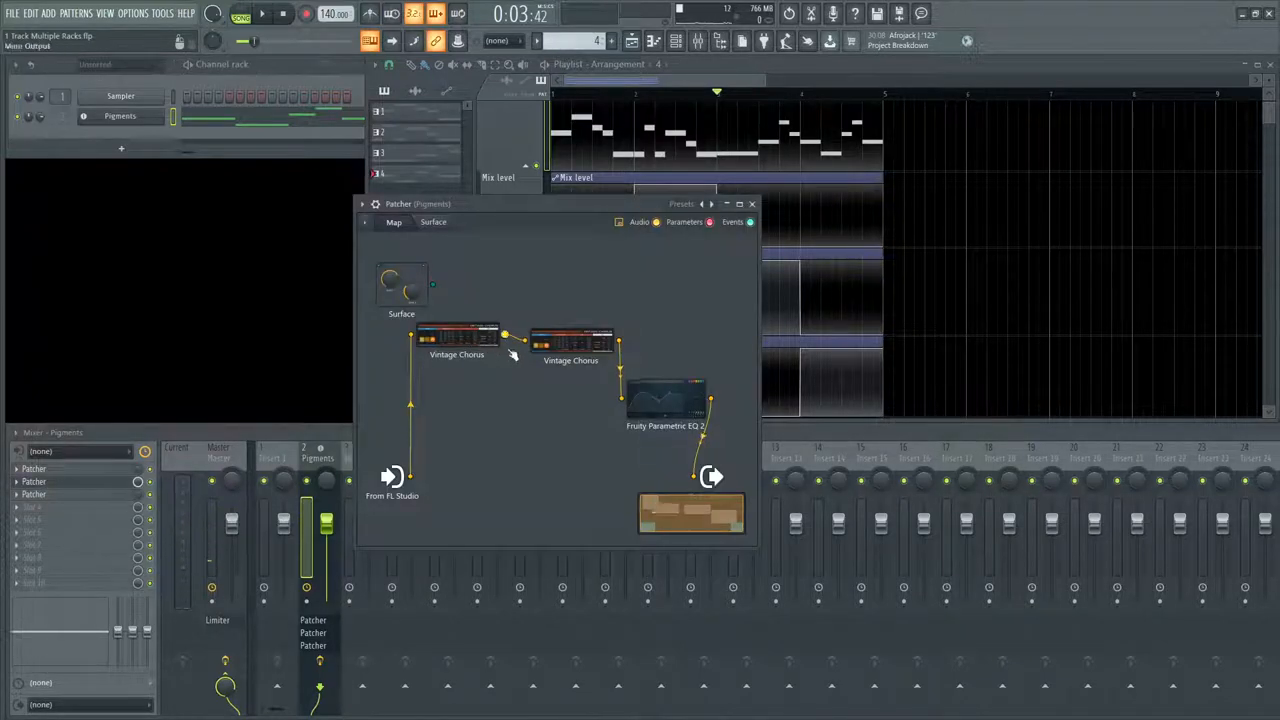
Step: Inspect the Vintage Chorus and Parametric EQ 2 settings, closing each window
double_click(456, 337)
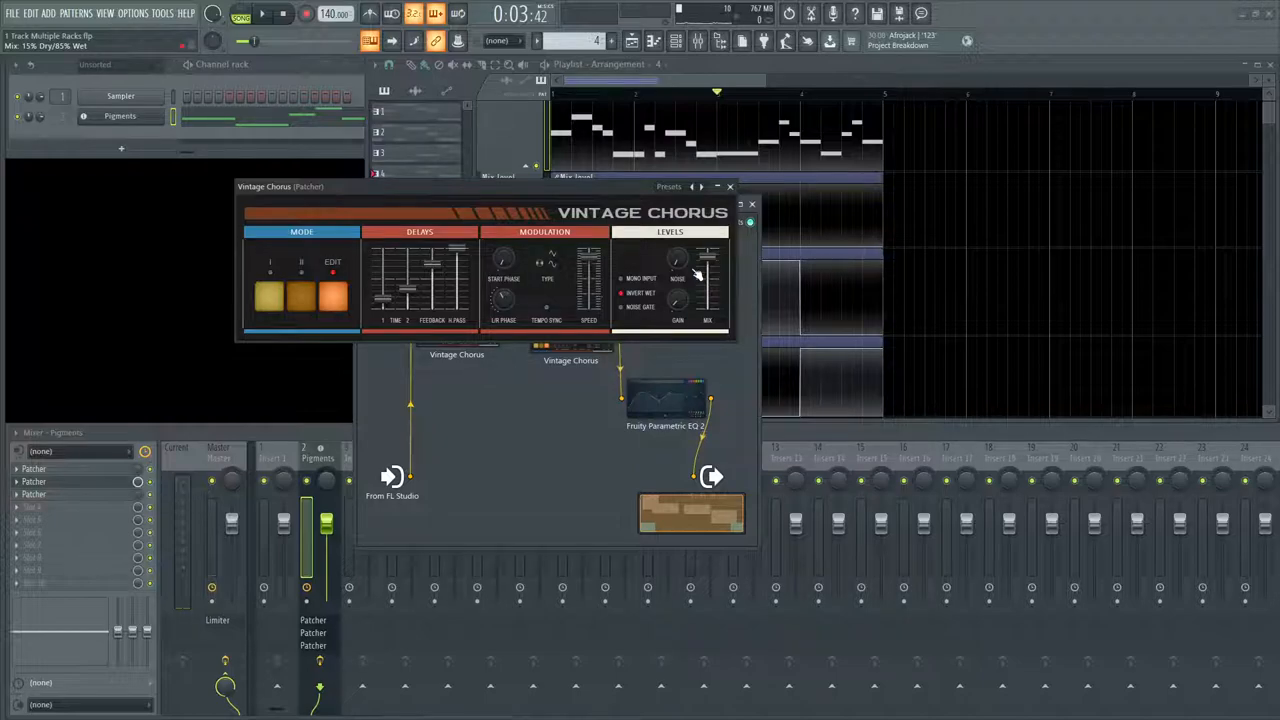
left_click(730, 186)
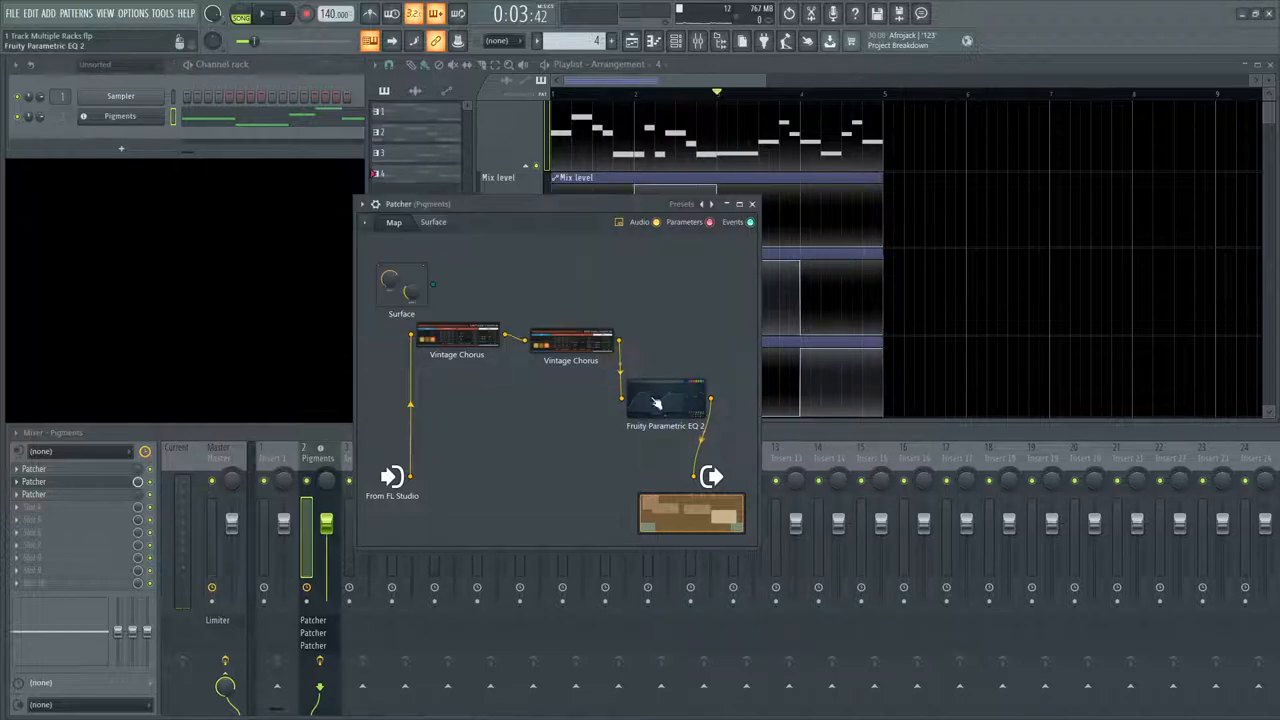
double_click(665, 400)
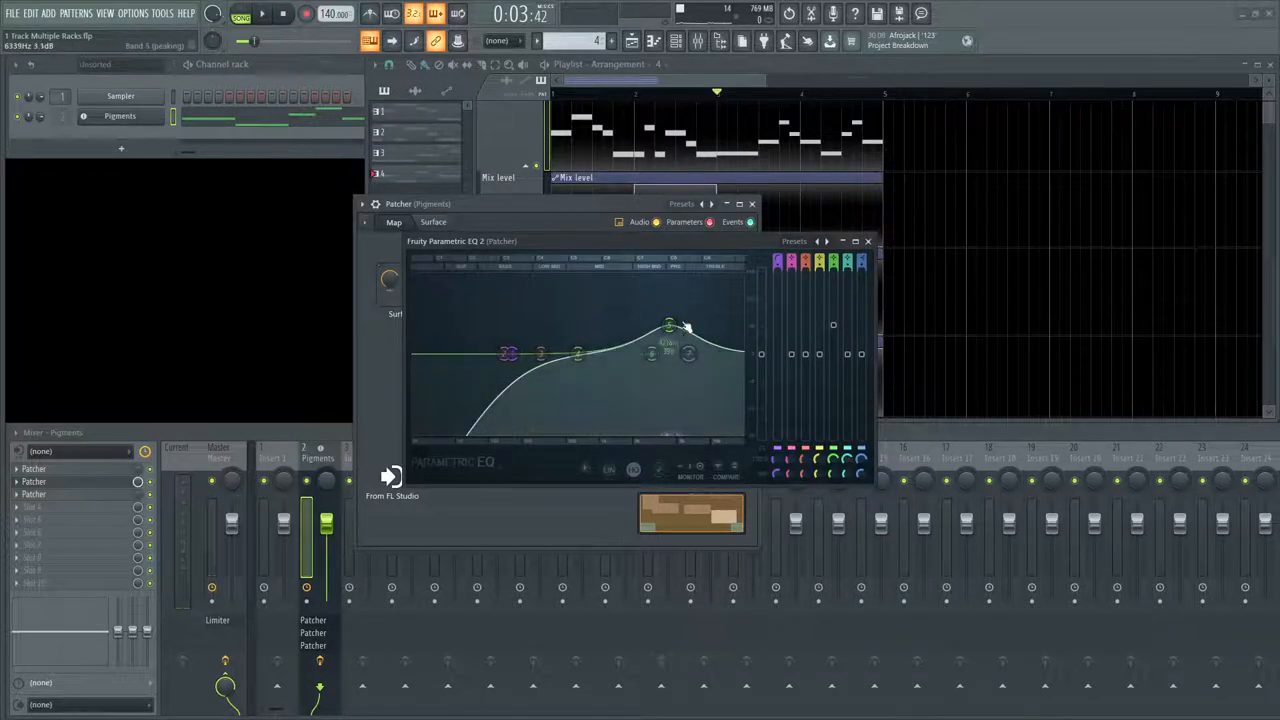
left_click(867, 241)
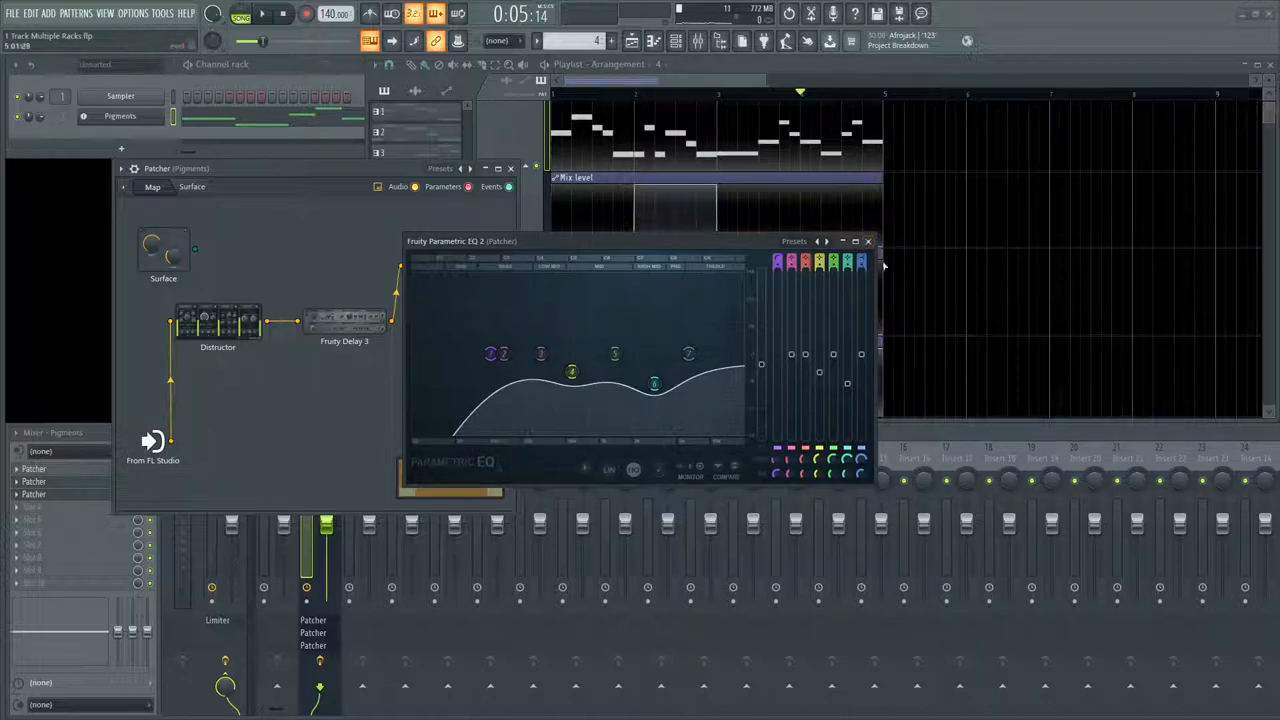
left_click(868, 241)
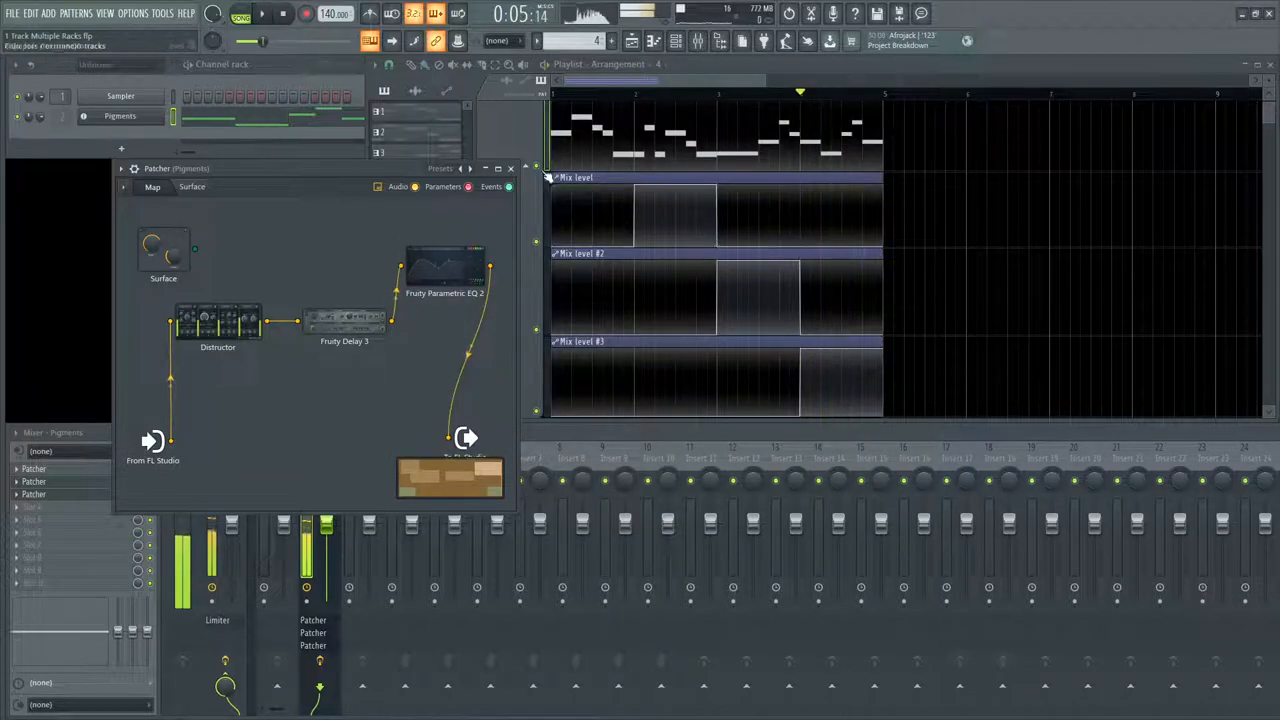
Step: Close the Distructor and Blood Overdrive–Reeverb racks, select the Mix level clip, and close the chorus rack
left_click(511, 168)
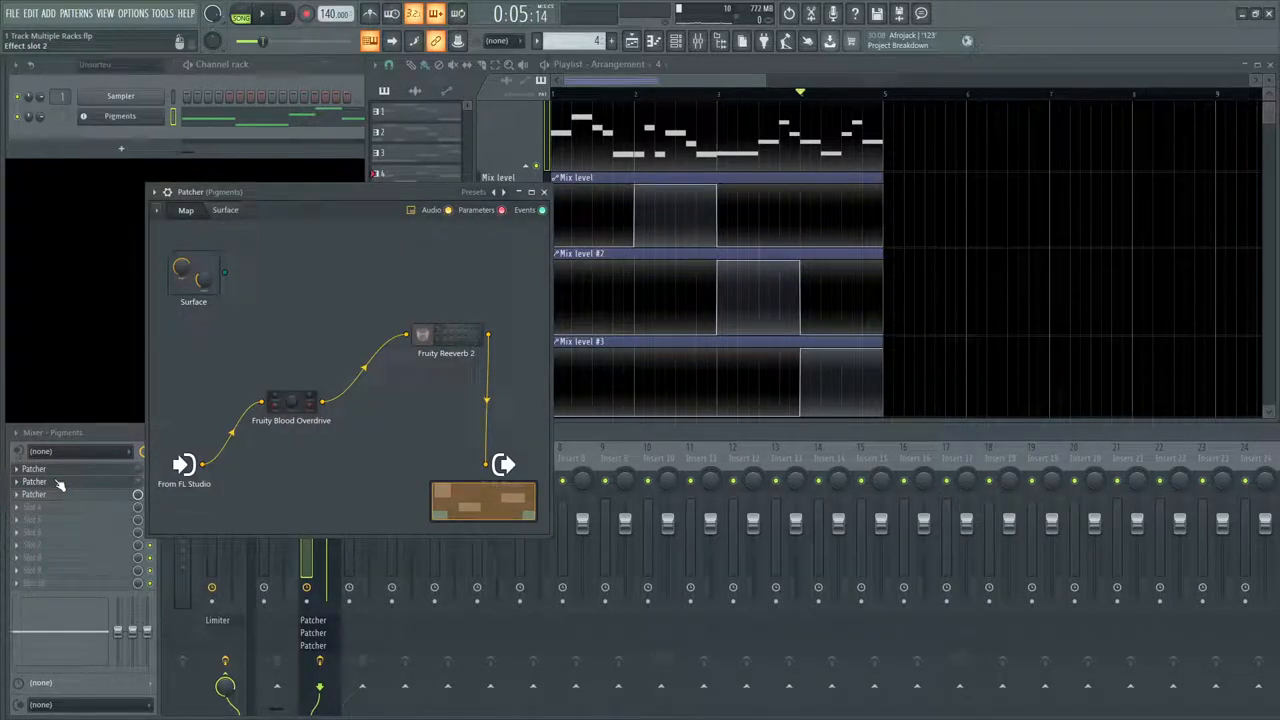
left_click(544, 192)
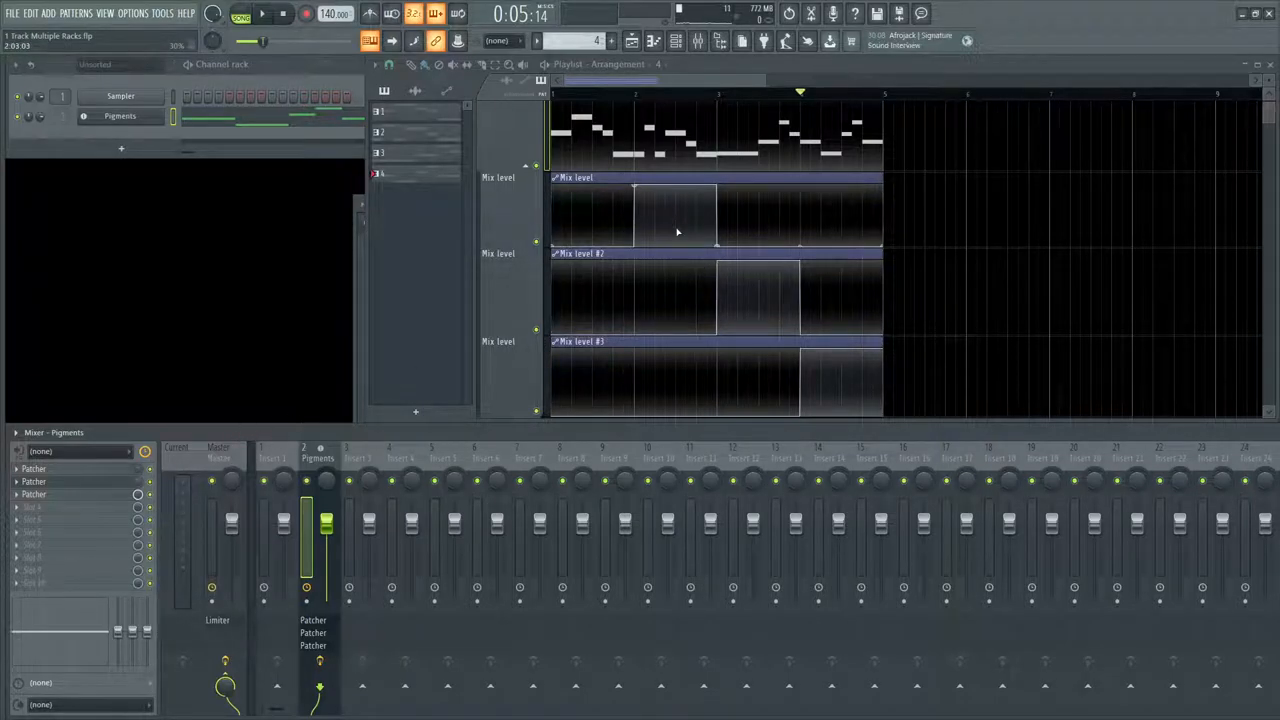
left_click(138, 495)
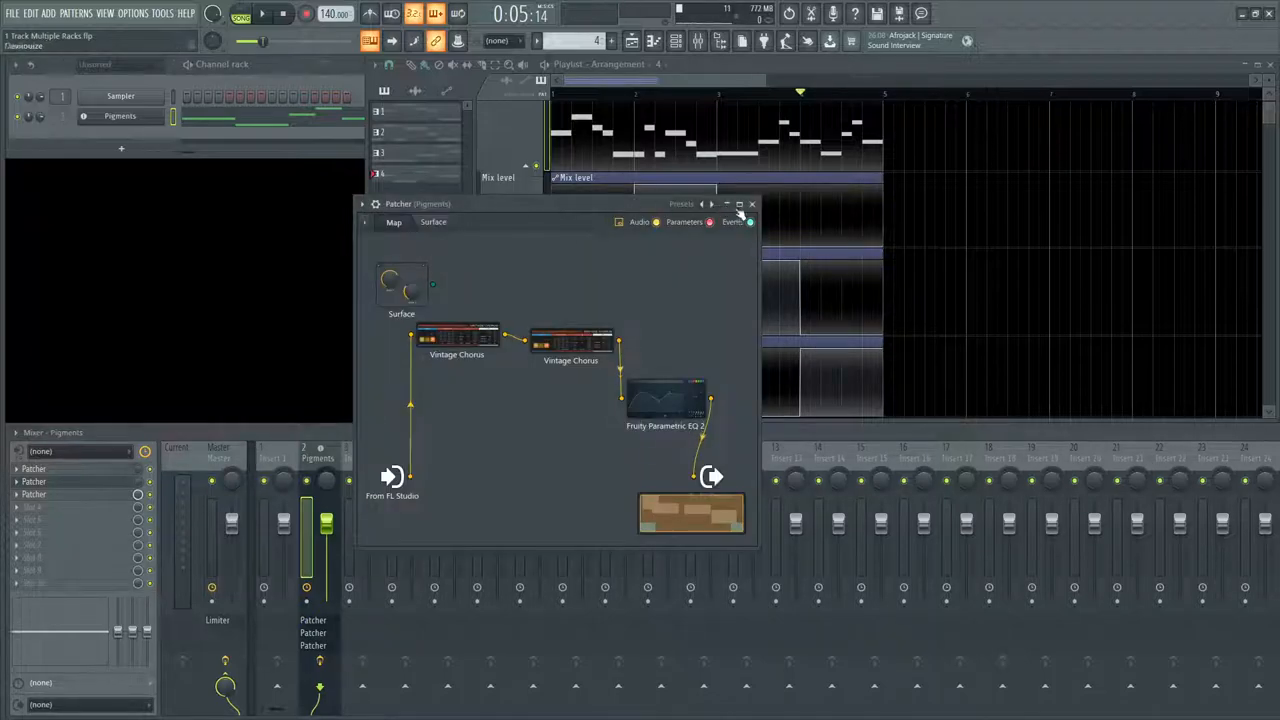
left_click(752, 204)
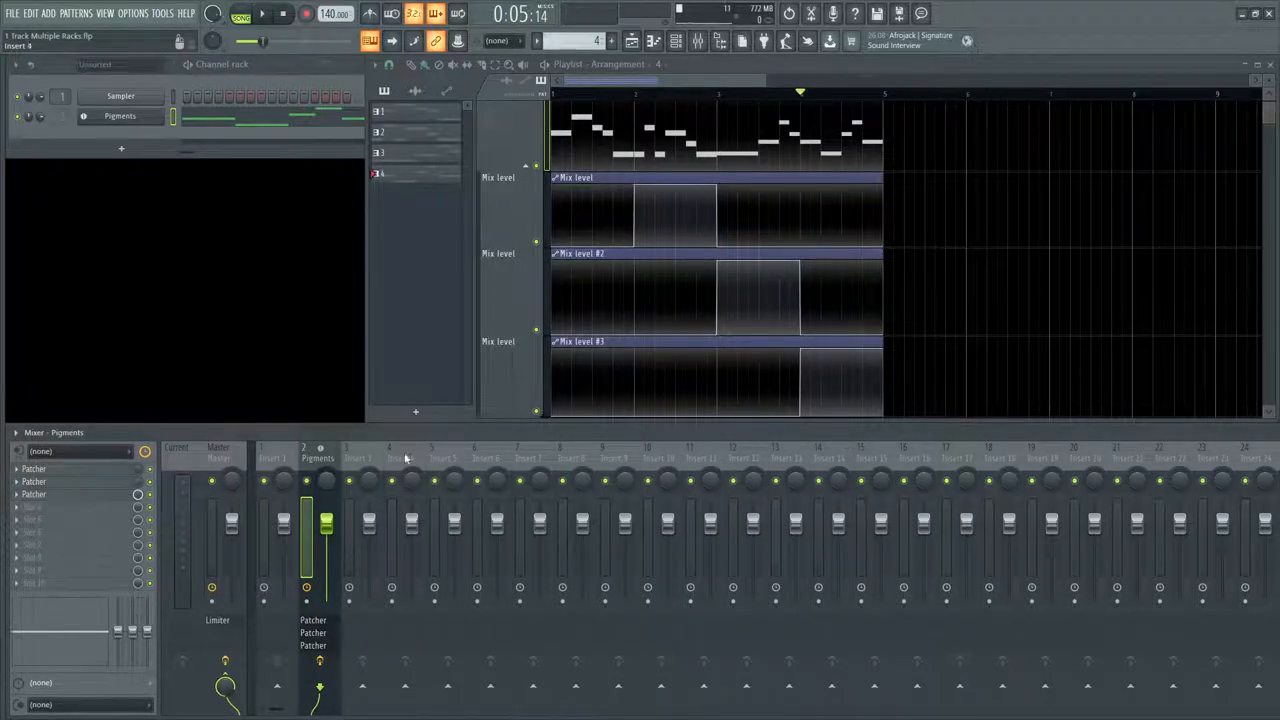